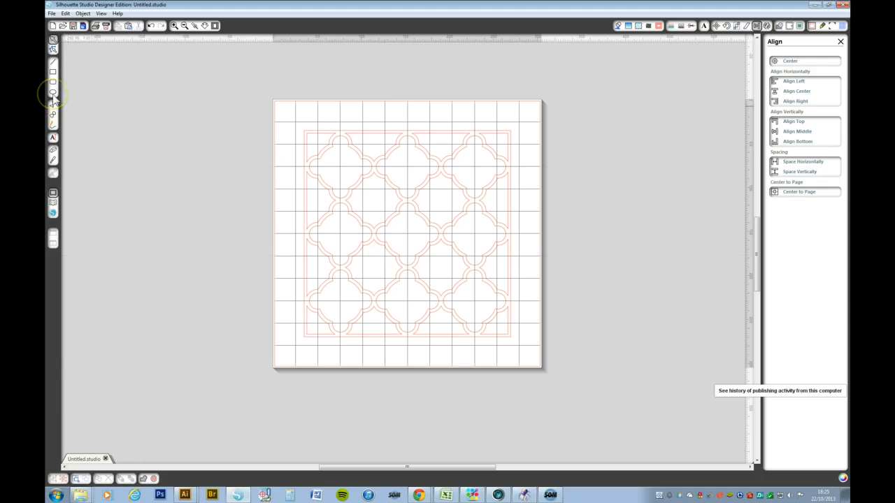
mouse_move(52, 93)
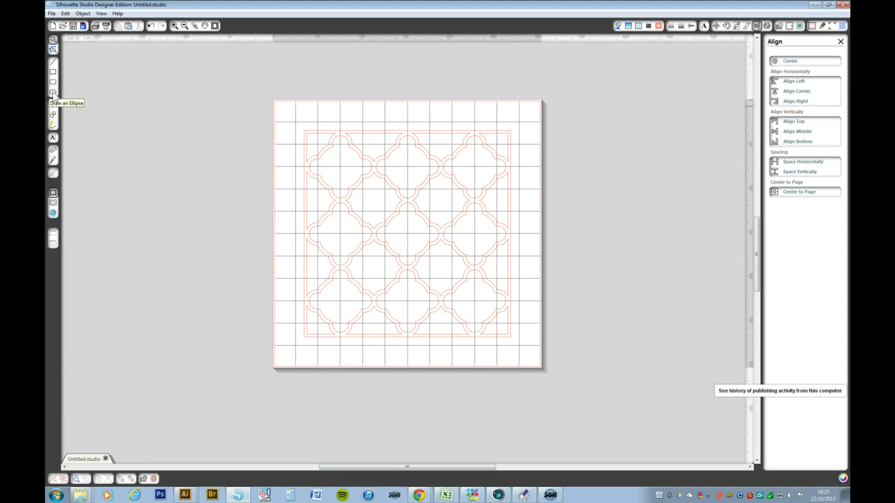
Drag out a circle about 122 mm wide centred on the quatrefoil lattice
left_click_drag(409, 199, 430, 224)
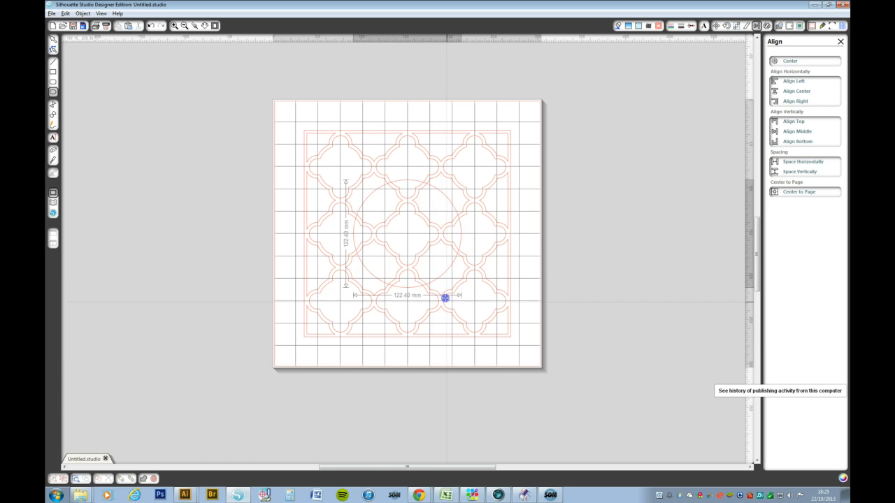
left_click_drag(445, 297, 449, 311)
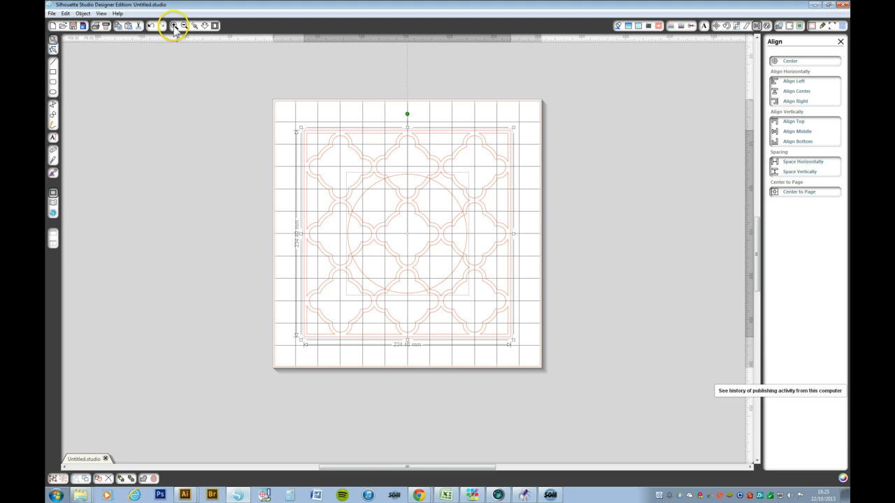
left_click(169, 26)
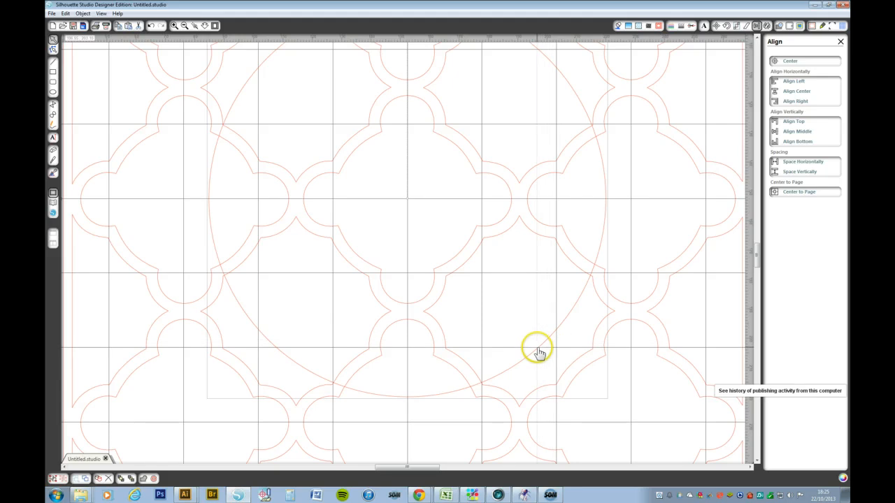
mouse_move(538, 354)
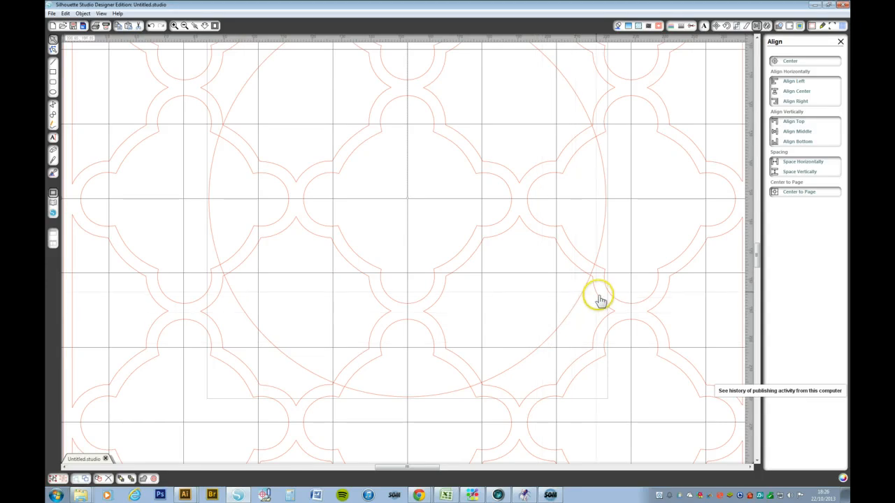
mouse_move(575, 308)
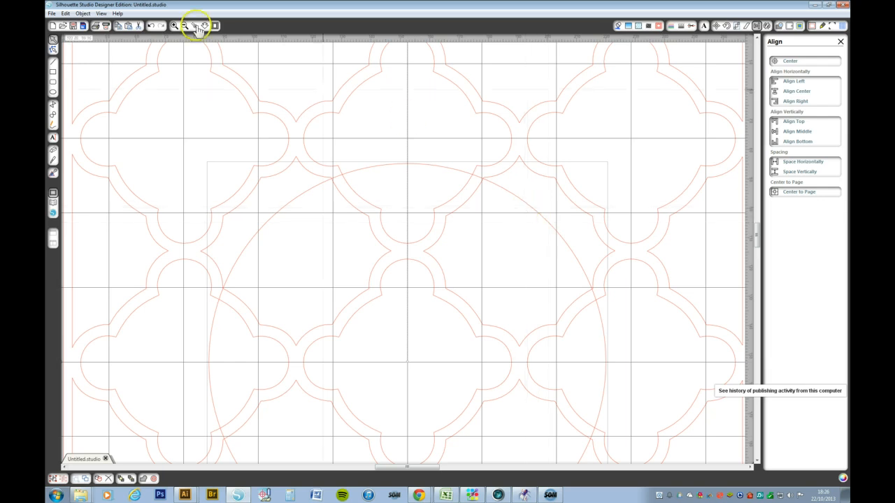
left_click(194, 25)
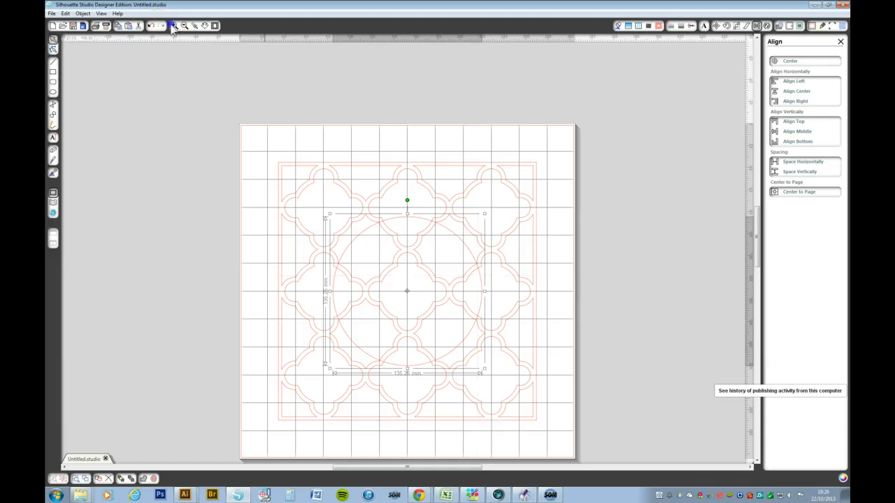
left_click(171, 26)
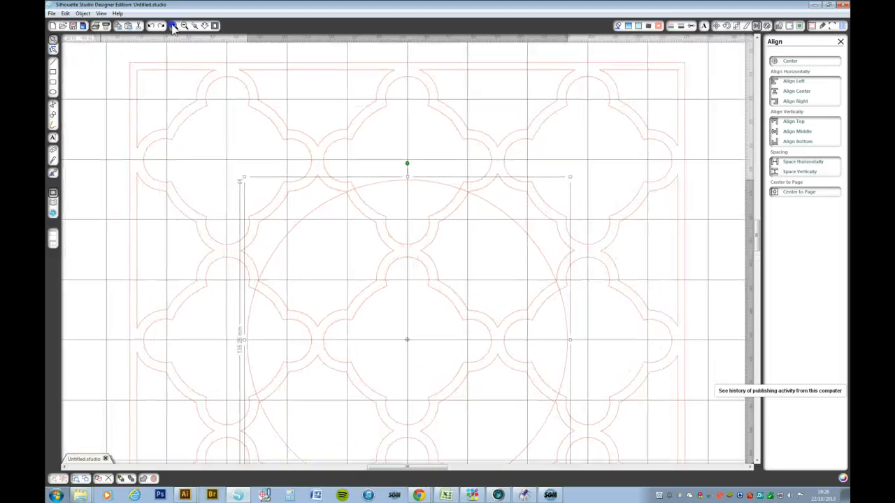
left_click(174, 25)
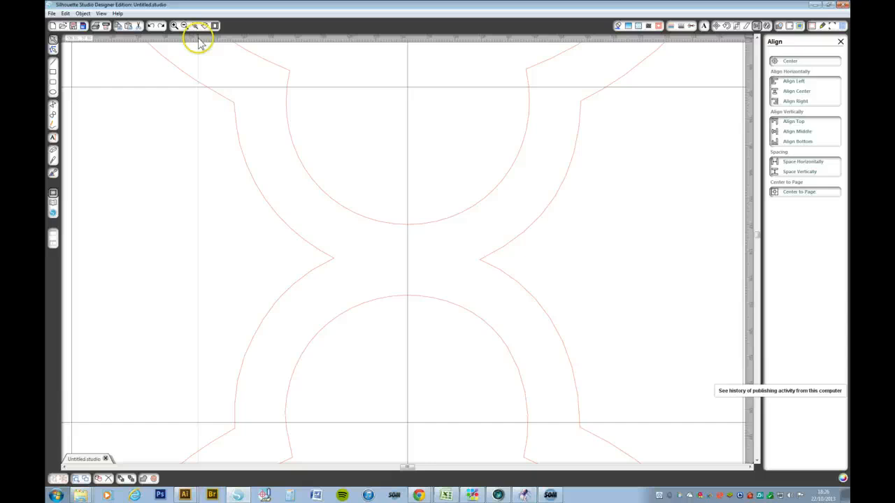
left_click(181, 25)
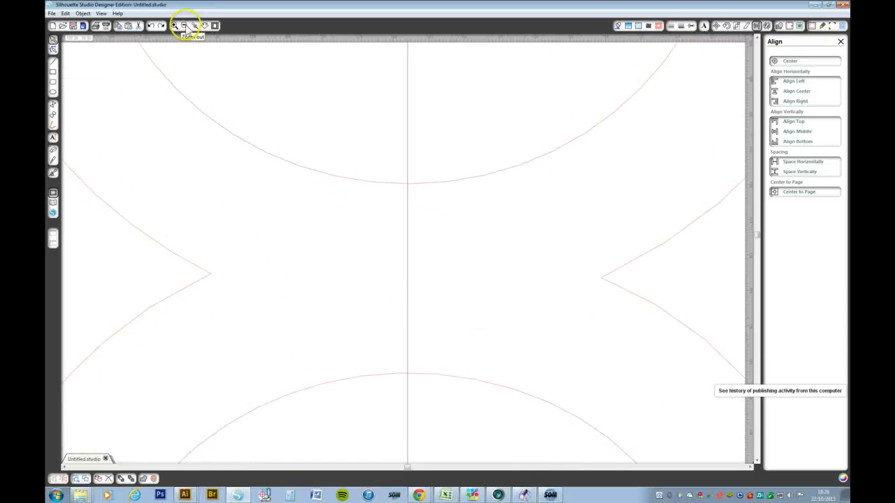
left_click(207, 27)
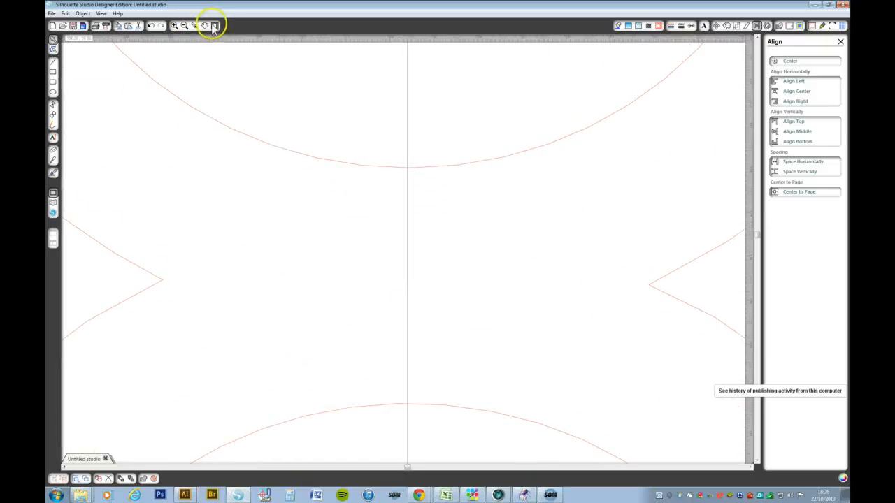
left_click(181, 25)
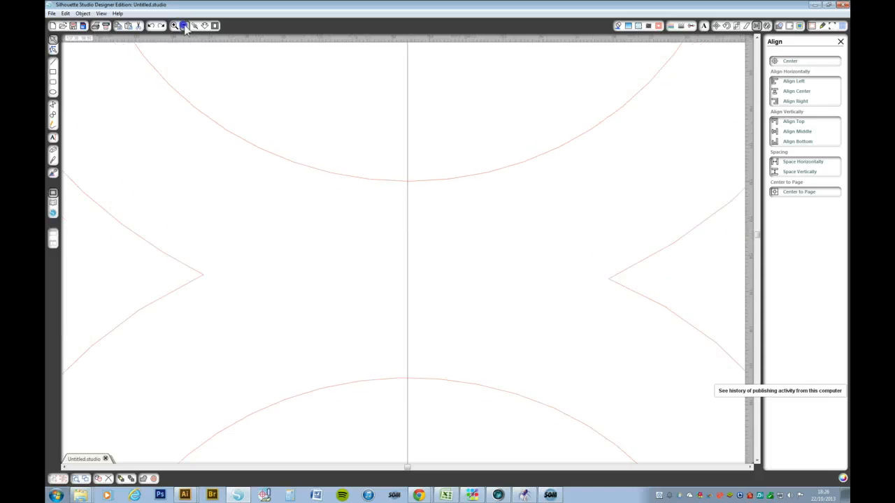
left_click(182, 25)
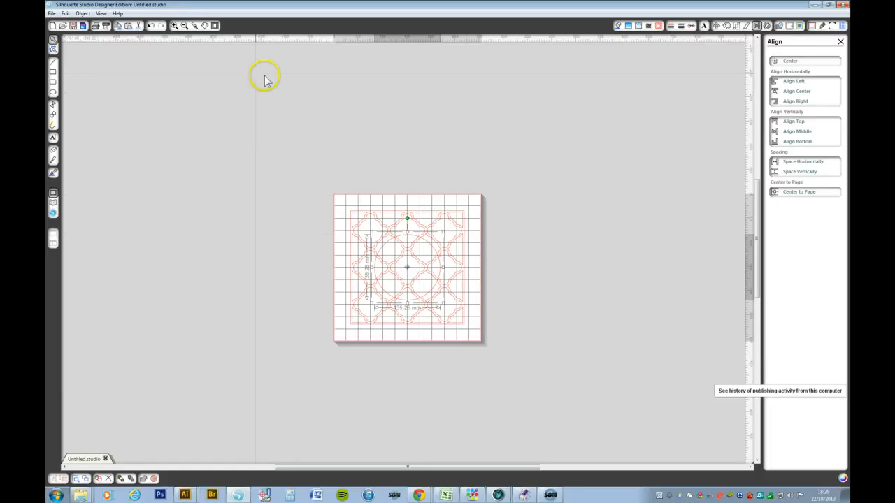
left_click(168, 24)
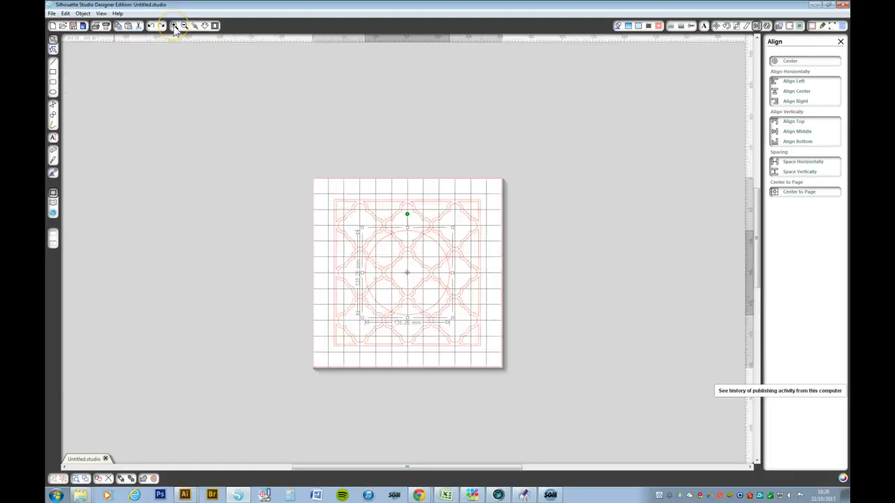
left_click(173, 26)
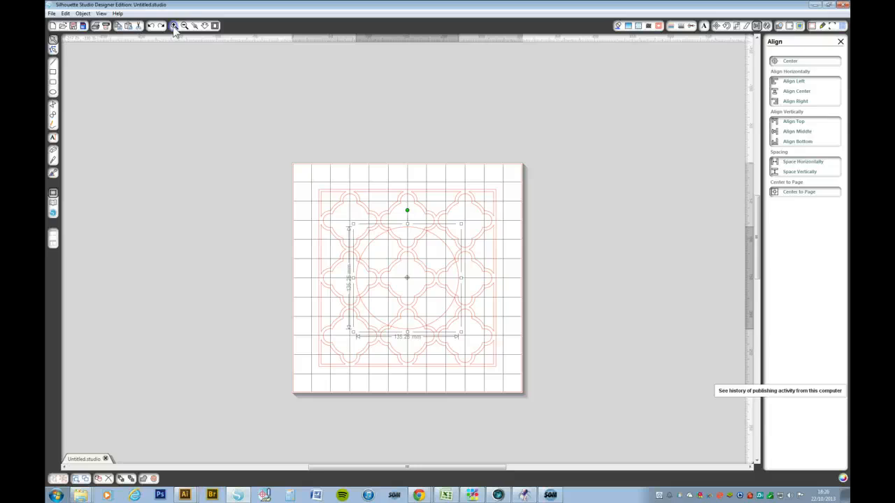
left_click(174, 25)
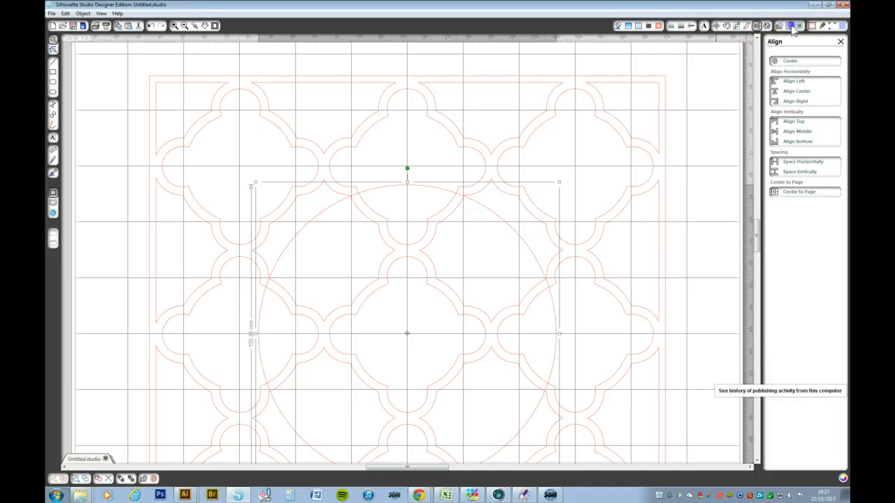
Offset the circle to form a thin double-lined ring, then zoom in on it
left_click(793, 23)
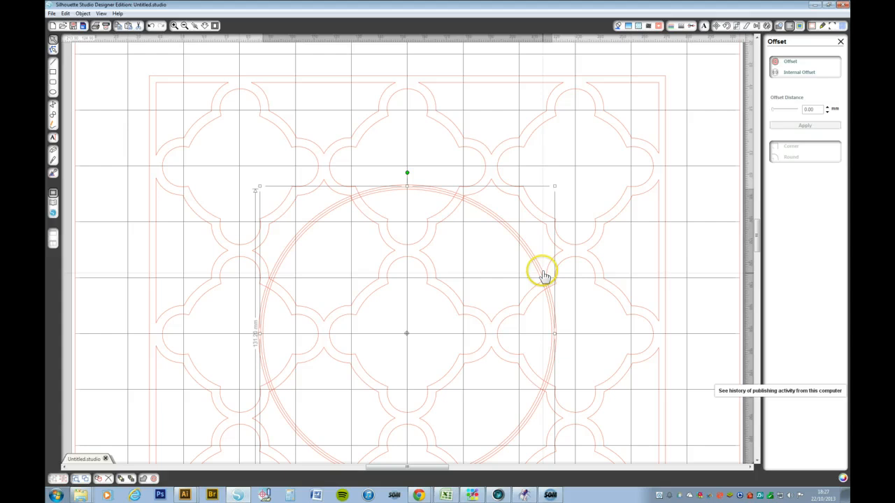
mouse_move(321, 248)
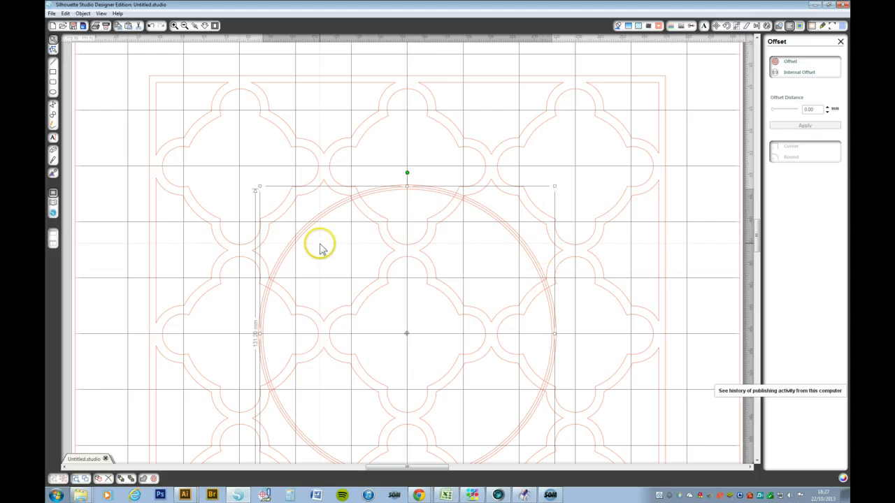
mouse_move(160, 15)
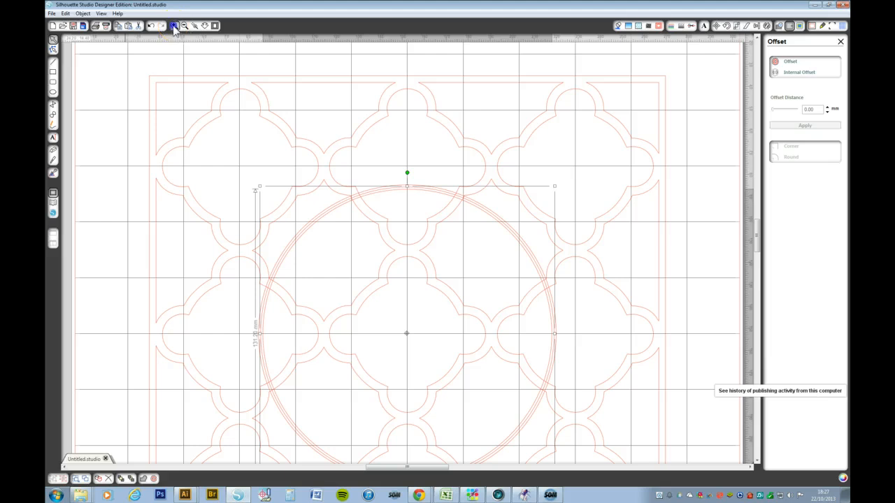
left_click(172, 24)
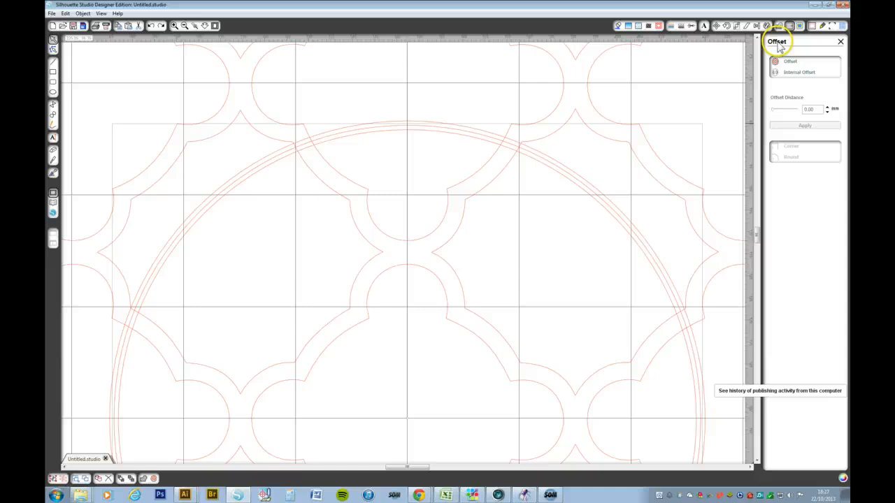
Divide the lattice along the circle and delete the lattice pieces inside the ring
left_click(768, 26)
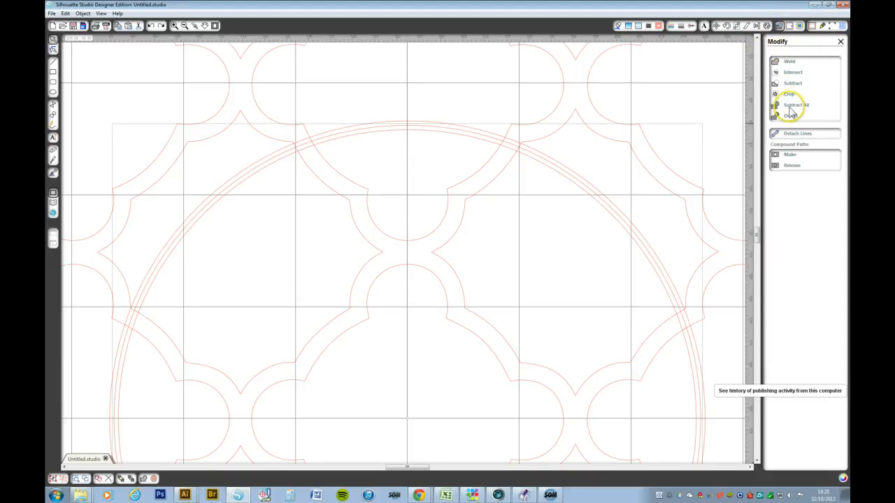
left_click(794, 106)
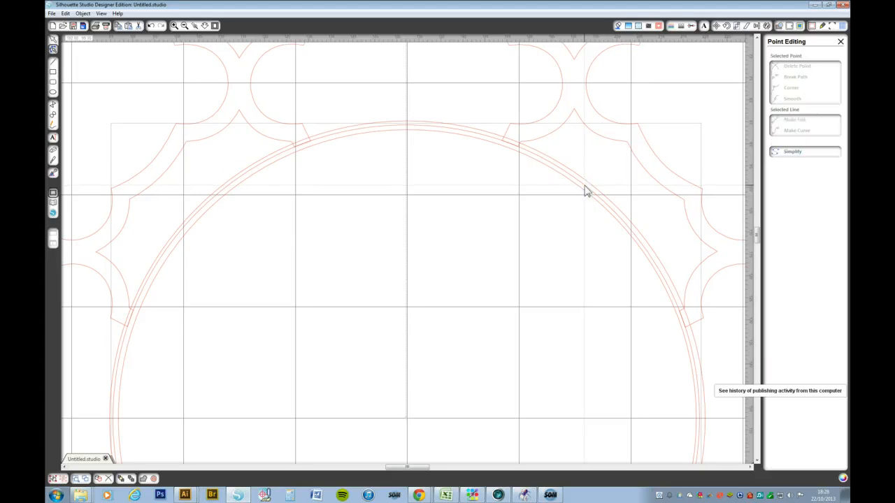
left_click(578, 187)
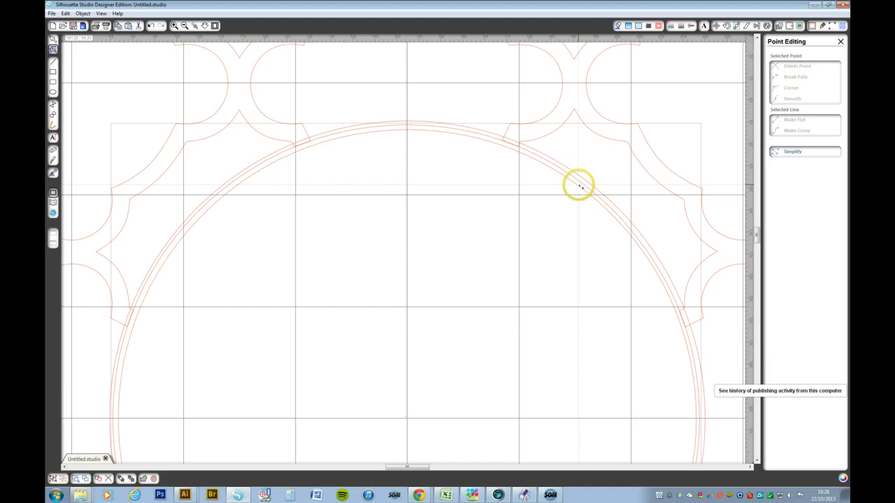
mouse_move(517, 161)
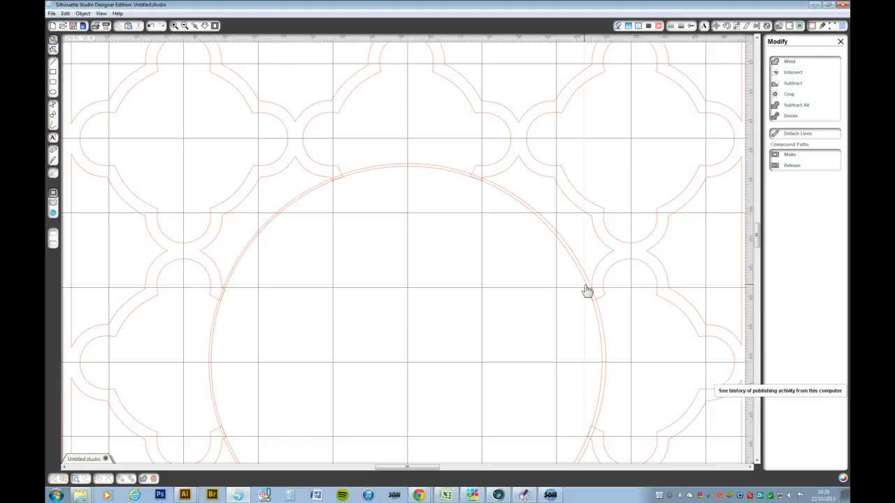
left_click(586, 290)
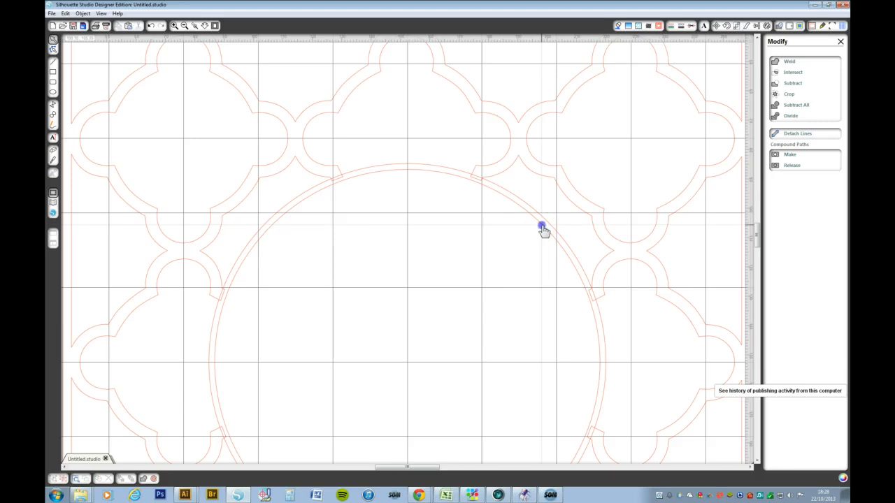
Select the circular frame and zoom out to view the whole page
left_click(544, 229)
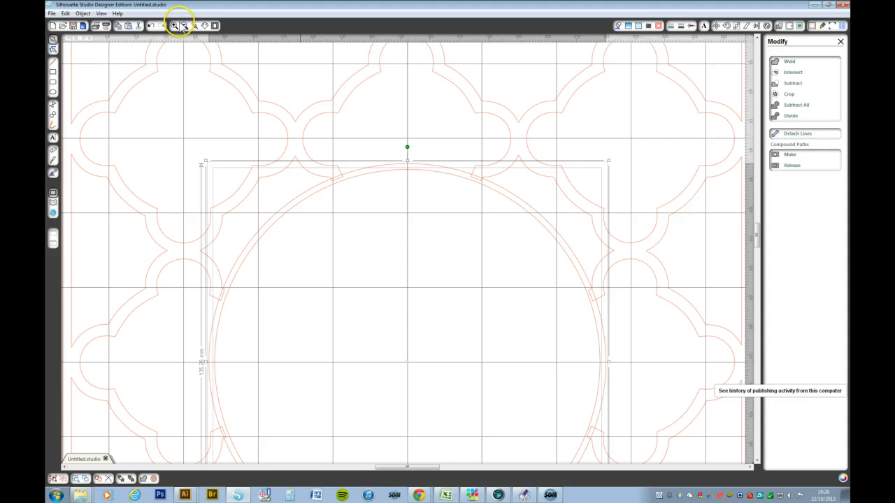
left_click(179, 25)
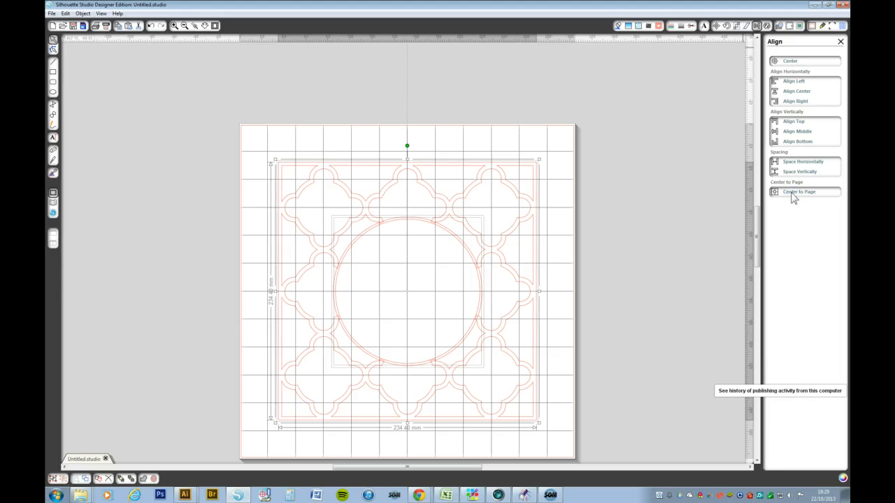
mouse_move(652, 228)
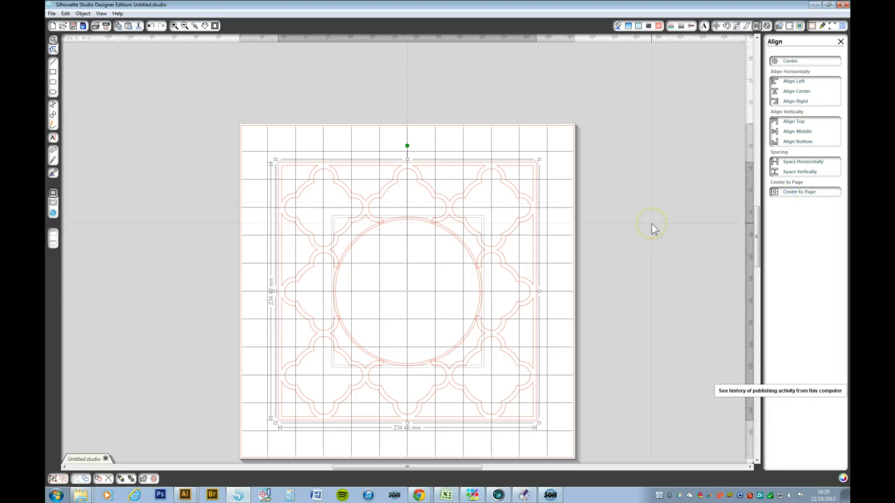
mouse_move(583, 253)
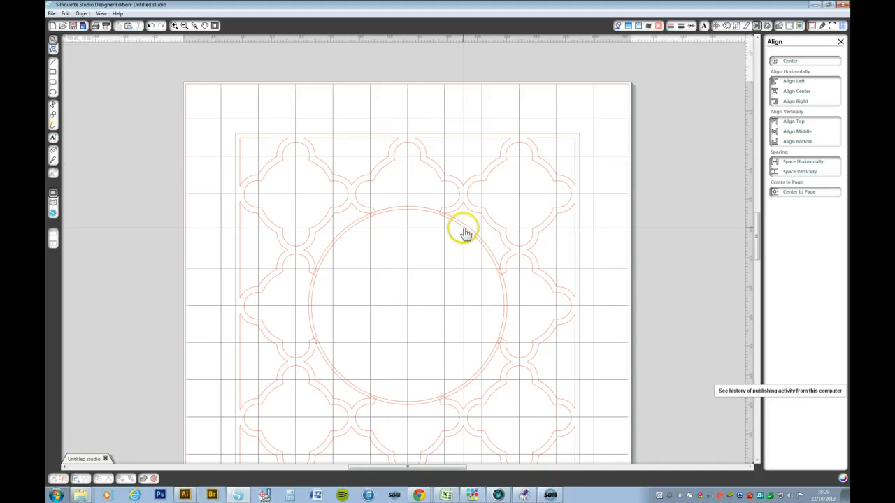
Select the circular frame together with the surrounding lattice
left_click(465, 232)
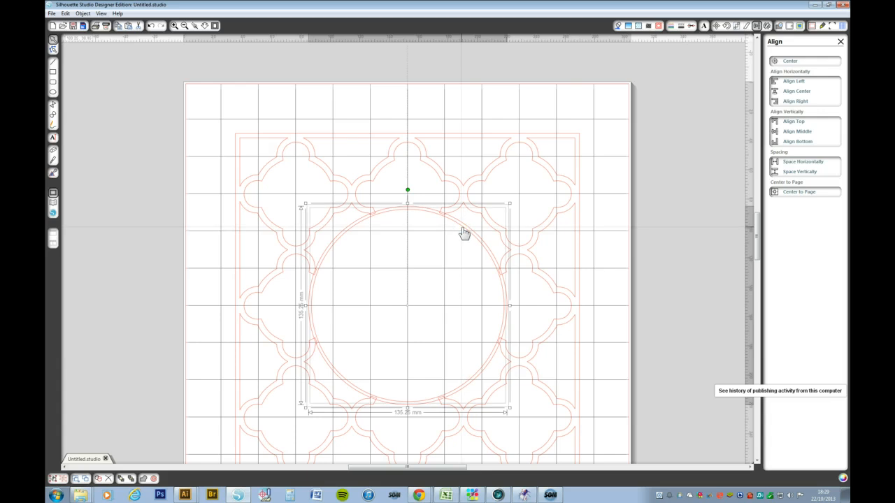
mouse_move(751, 54)
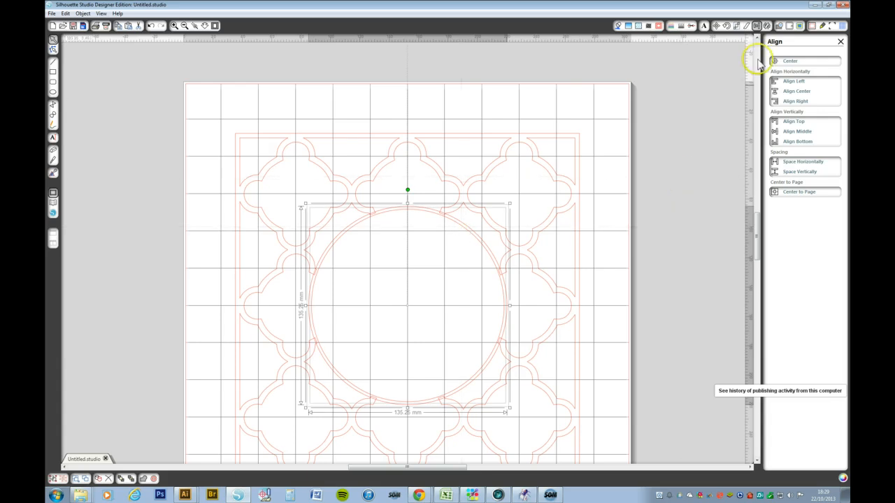
right_click(507, 304)
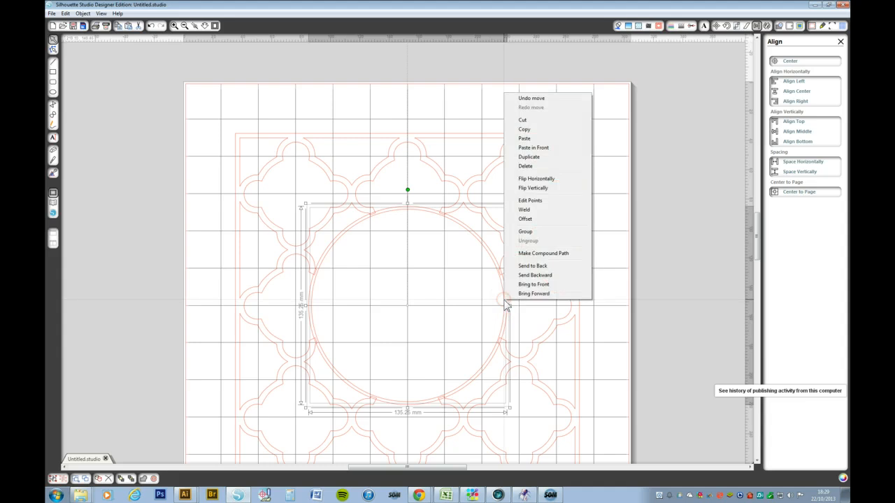
left_click(537, 260)
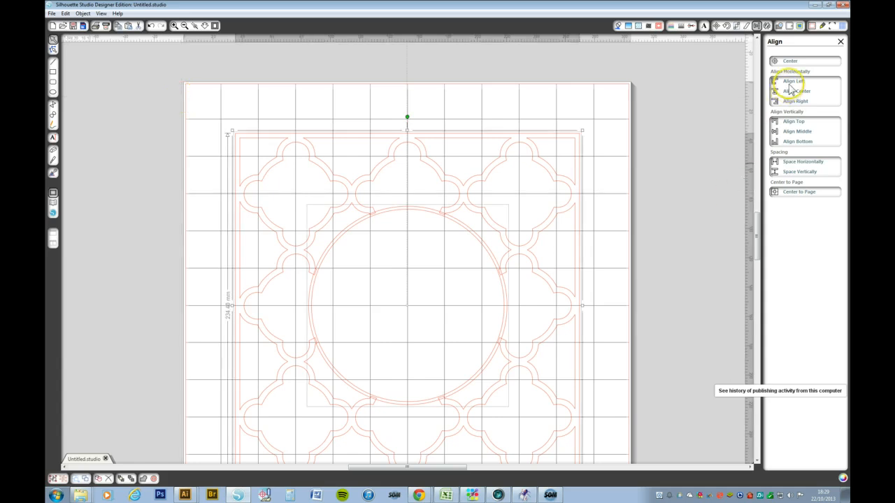
Weld the ring and lattice into one shape from the Modify options
left_click(785, 26)
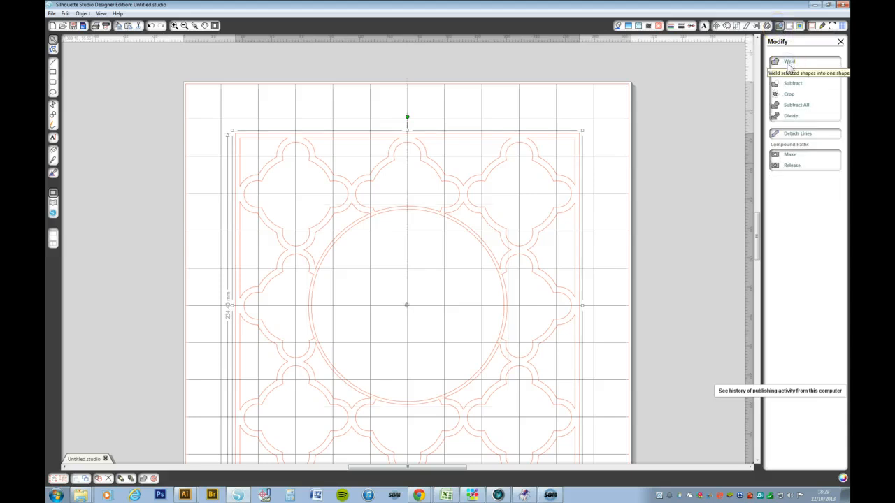
left_click(789, 60)
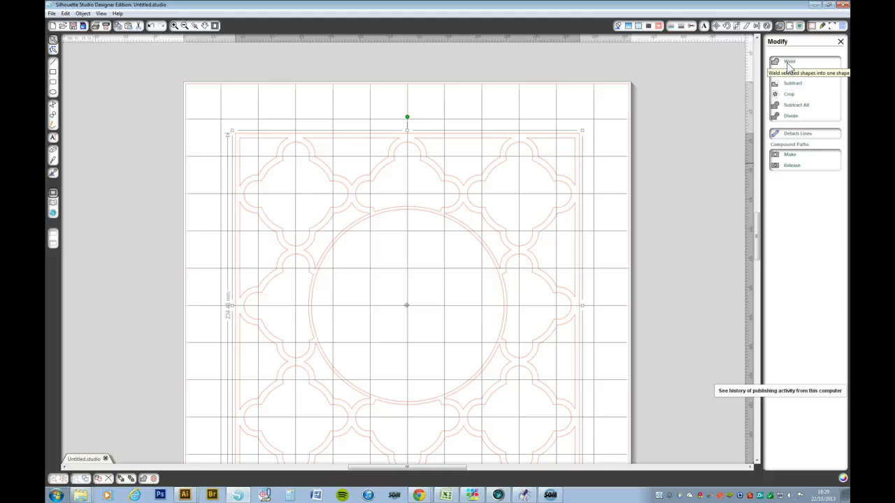